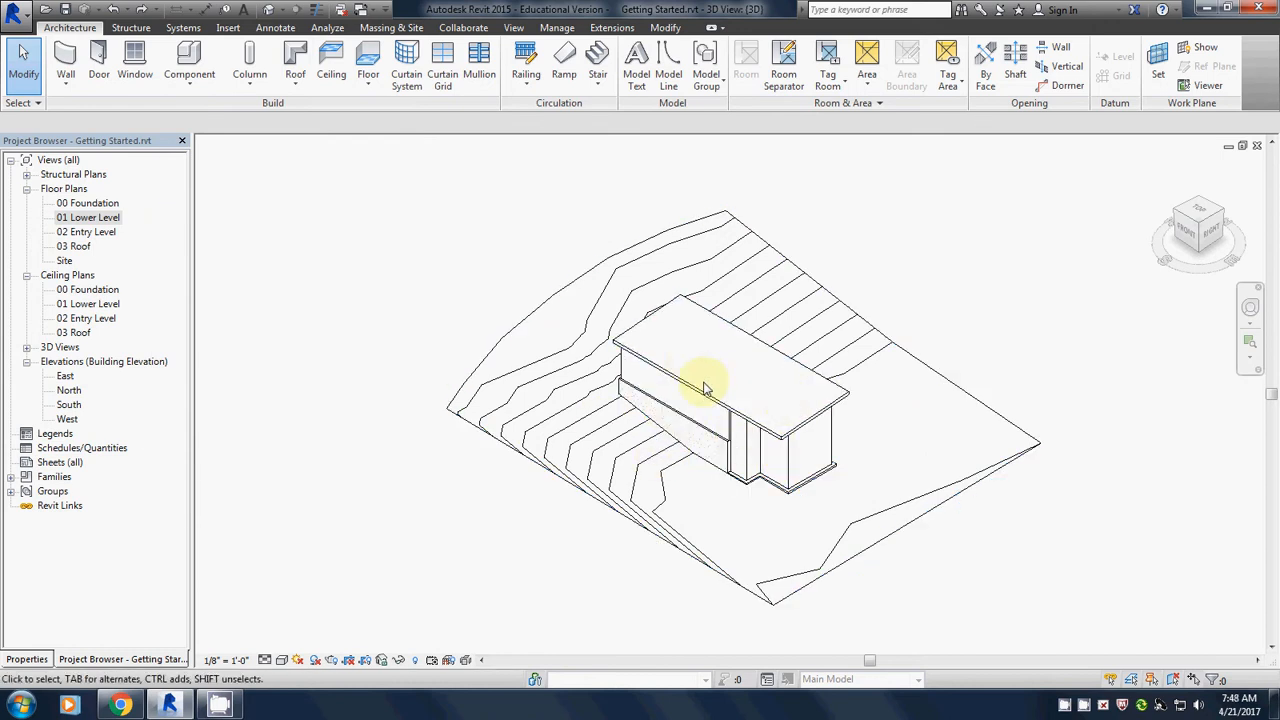
mouse_move(675, 432)
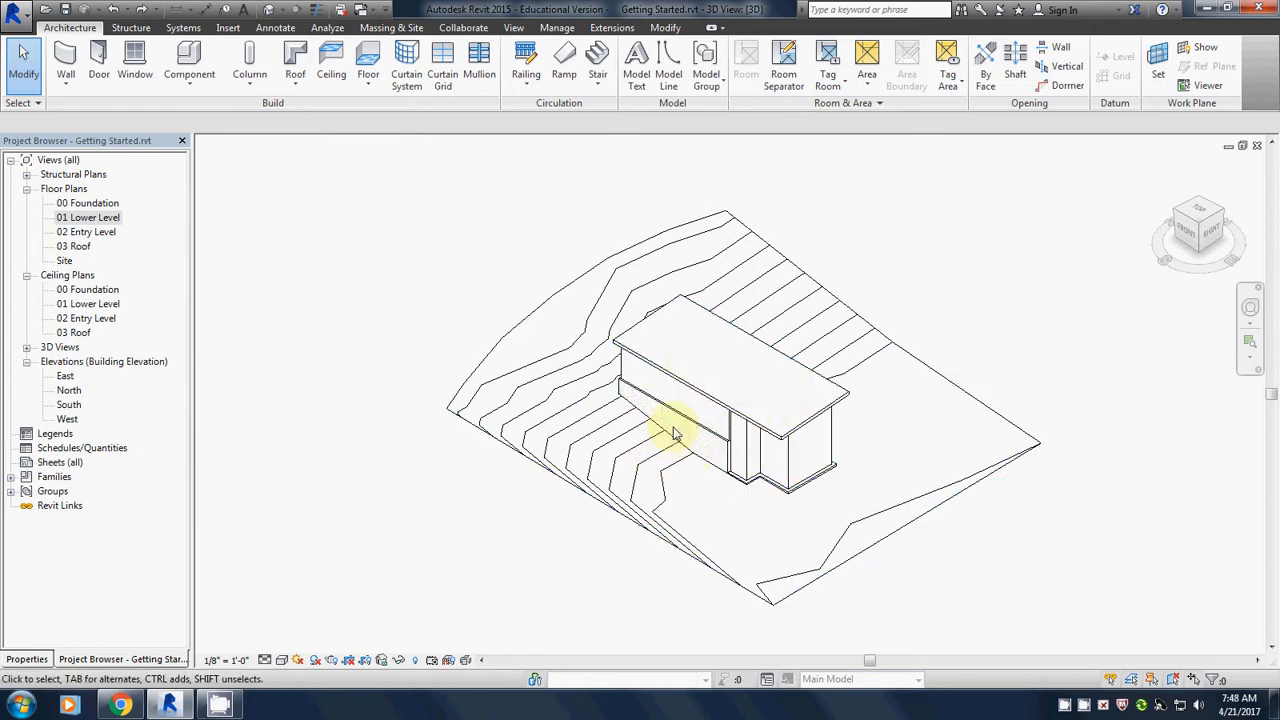
mouse_move(915, 445)
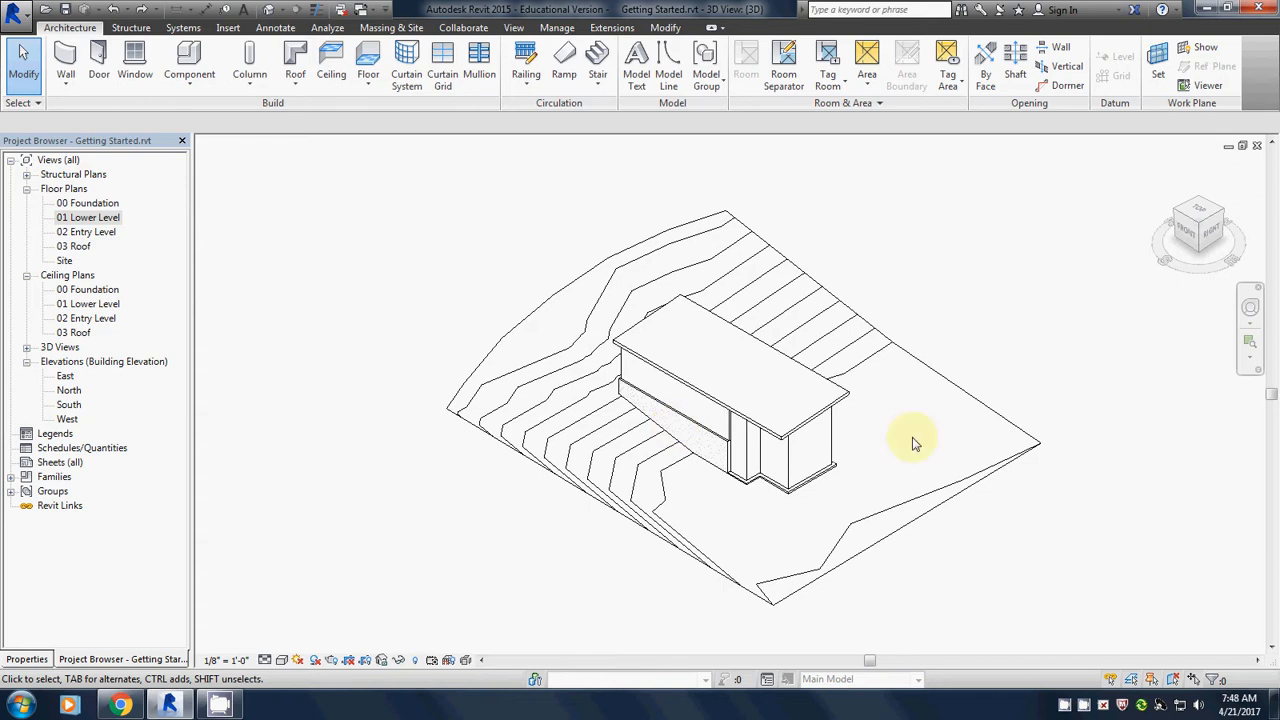
Open the 01 Lower Level floor plan from the Project Browser
double_click(93, 217)
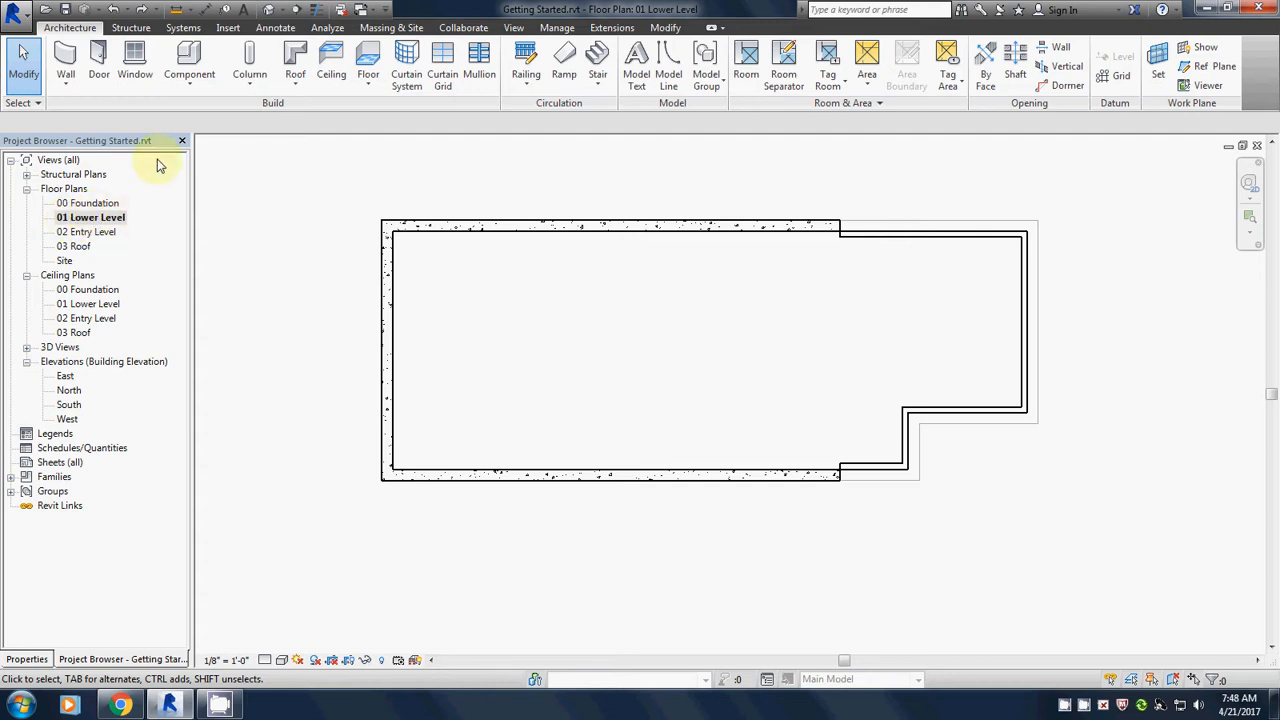
mouse_move(331, 60)
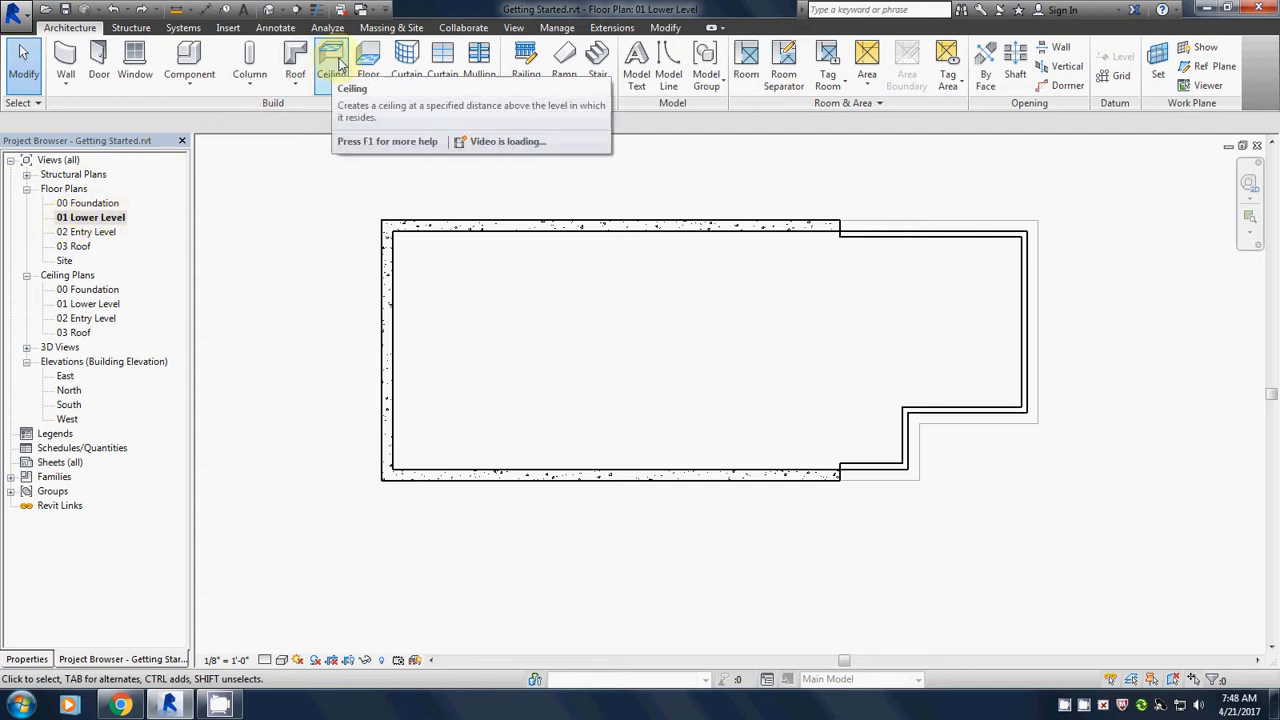
Start a floor on the lower level, tracing its foundation walls as the boundary
click(368, 60)
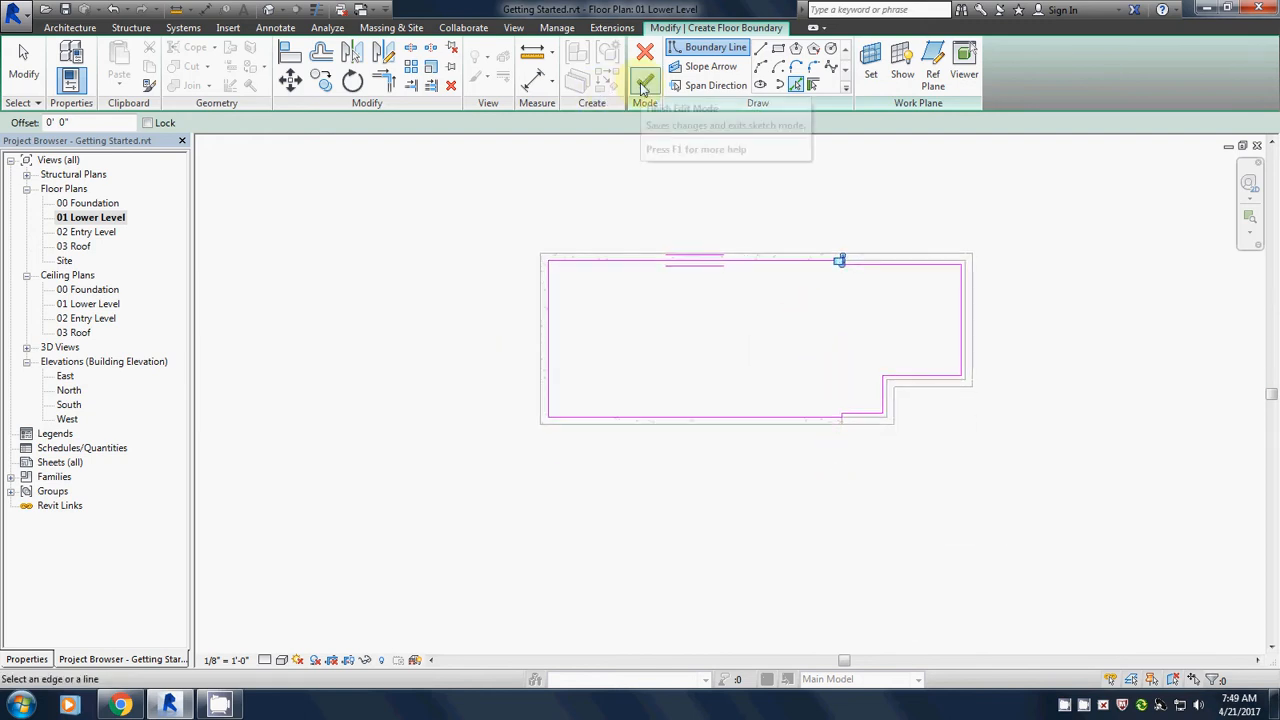
Finish the lower-level floor sketch and decline attaching walls to the floor
click(645, 83)
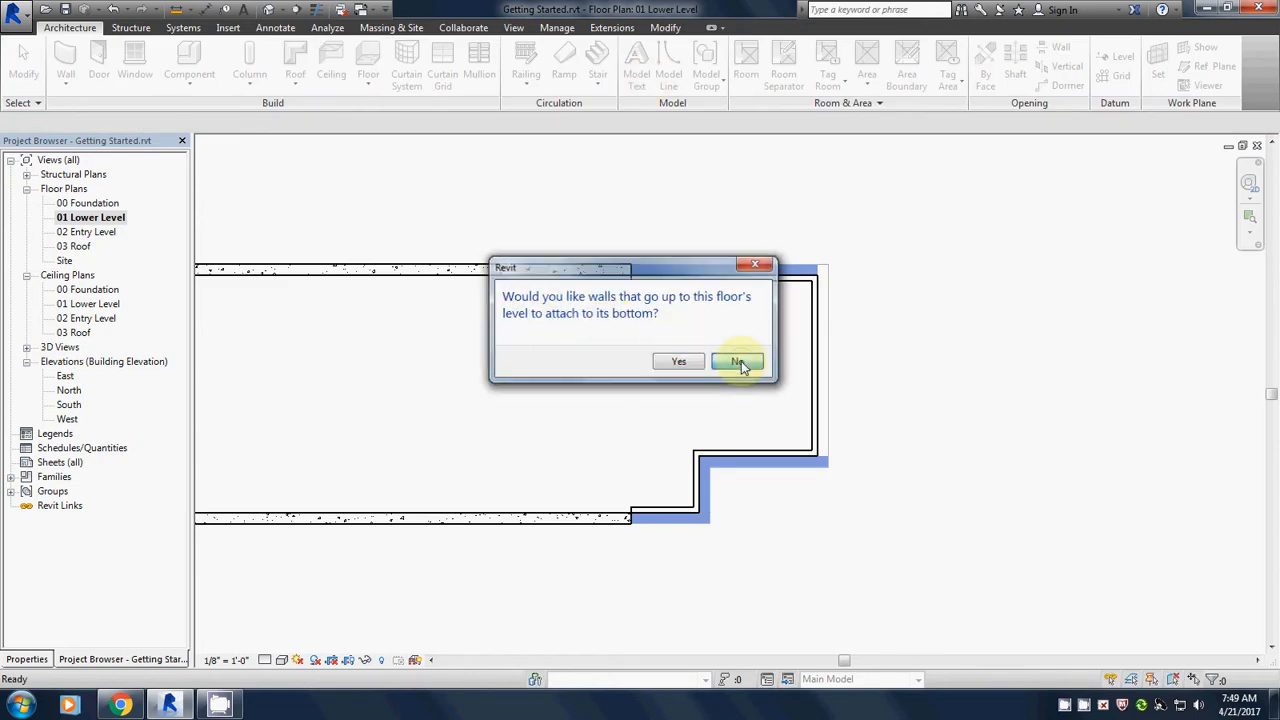
click(738, 361)
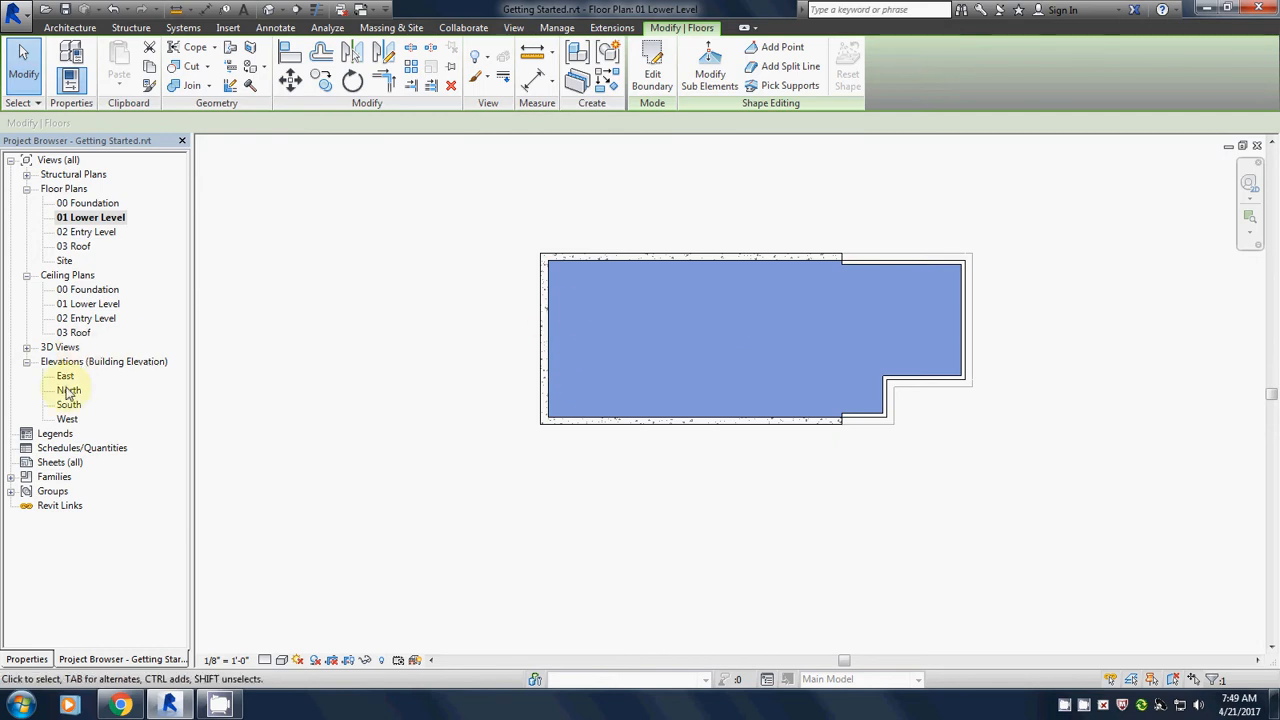
Open the West elevation and fit the whole elevation in view
double_click(68, 418)
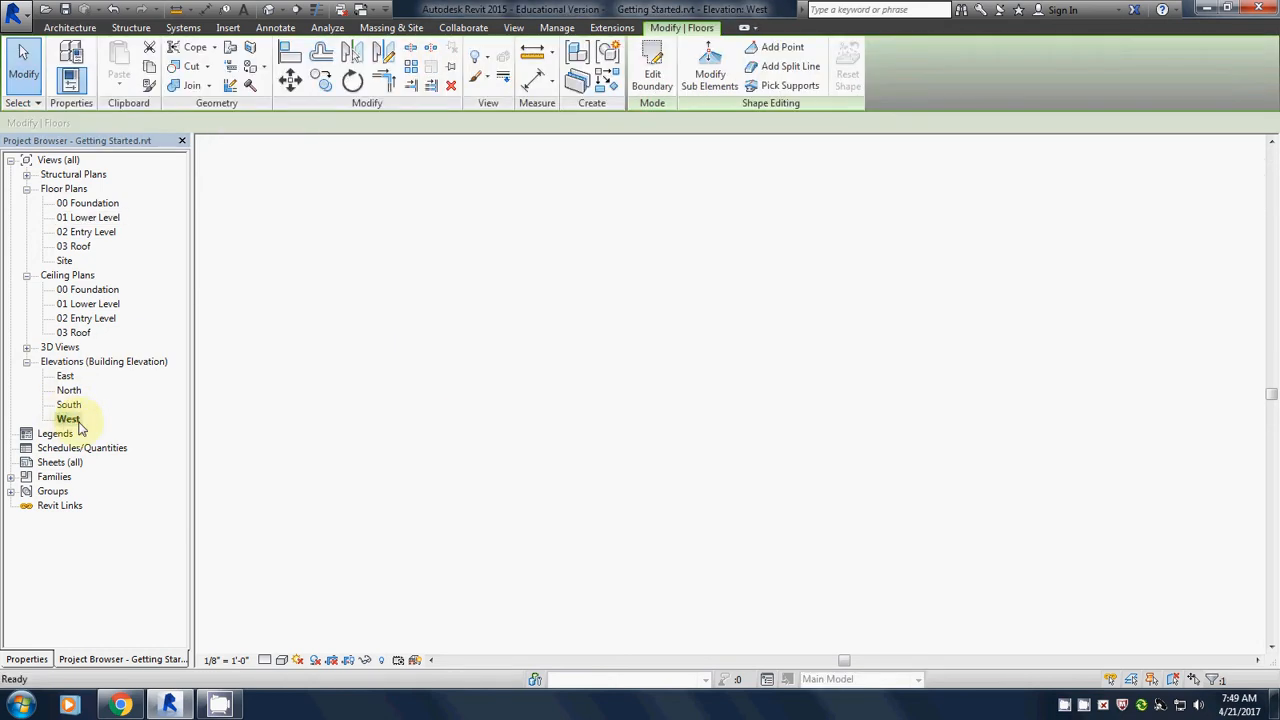
double_click(68, 418)
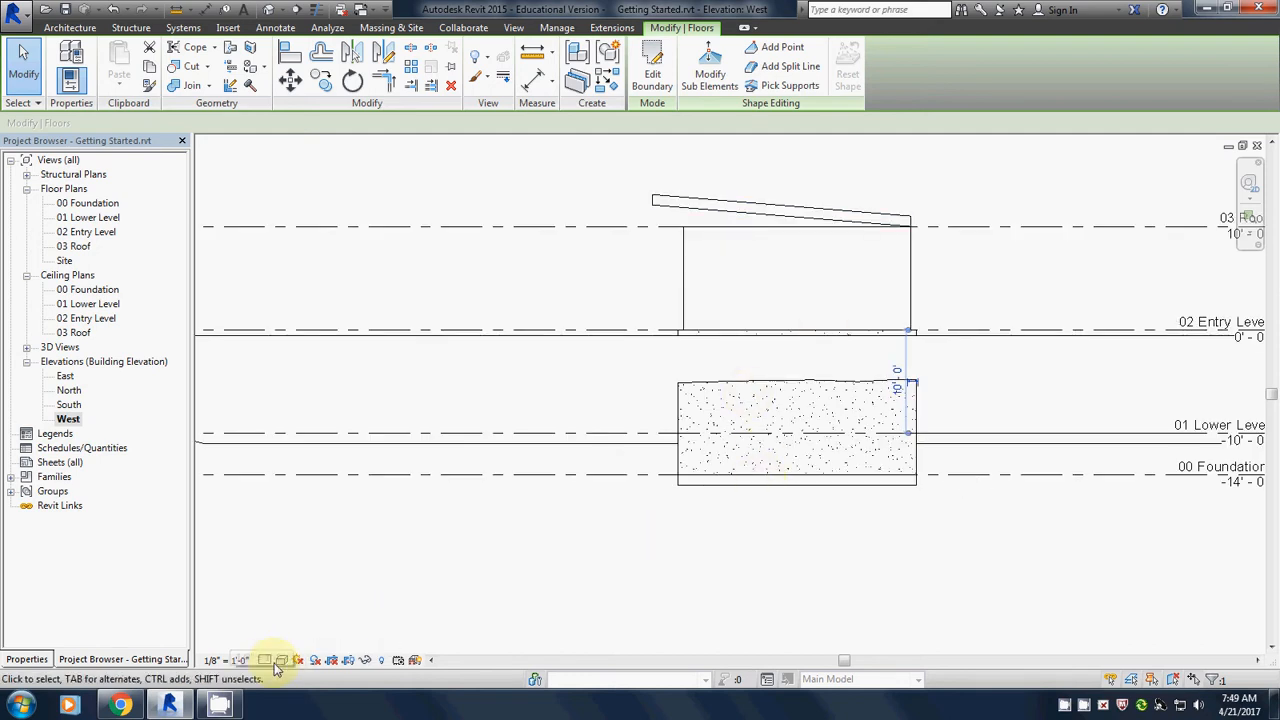
mouse_move(283, 660)
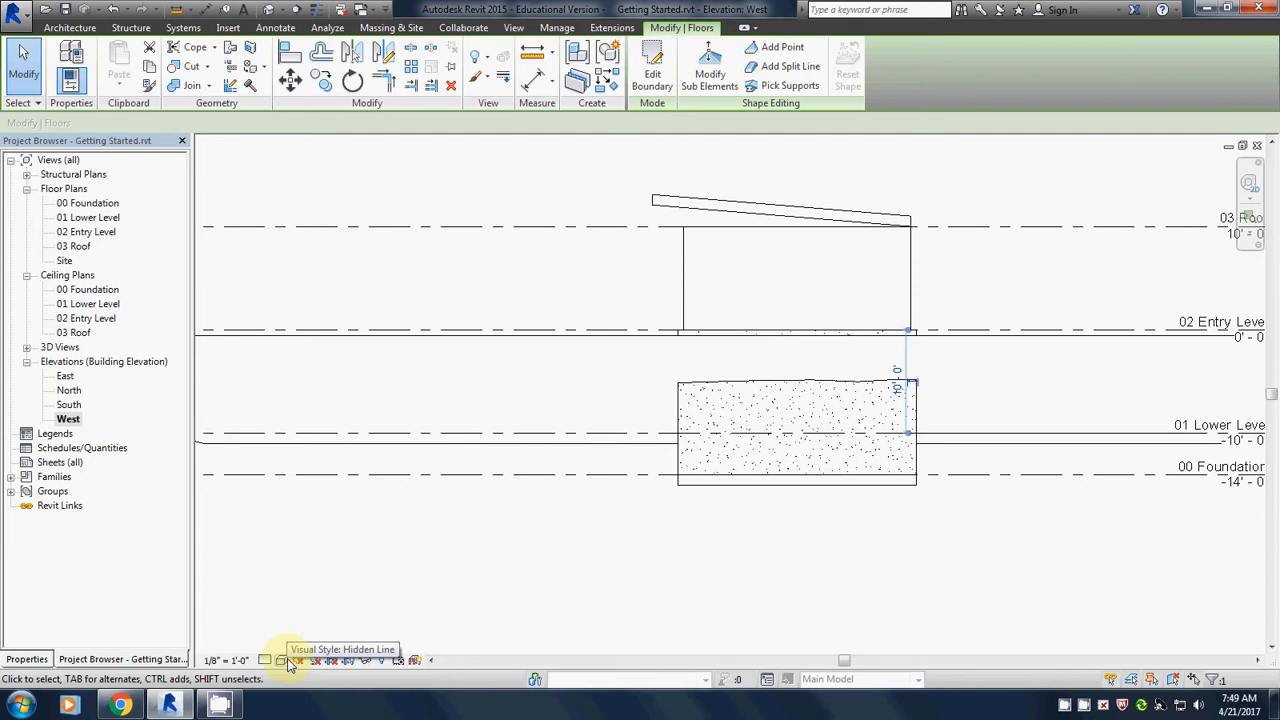
Switch the West elevation's visual style to Wireframe
click(281, 660)
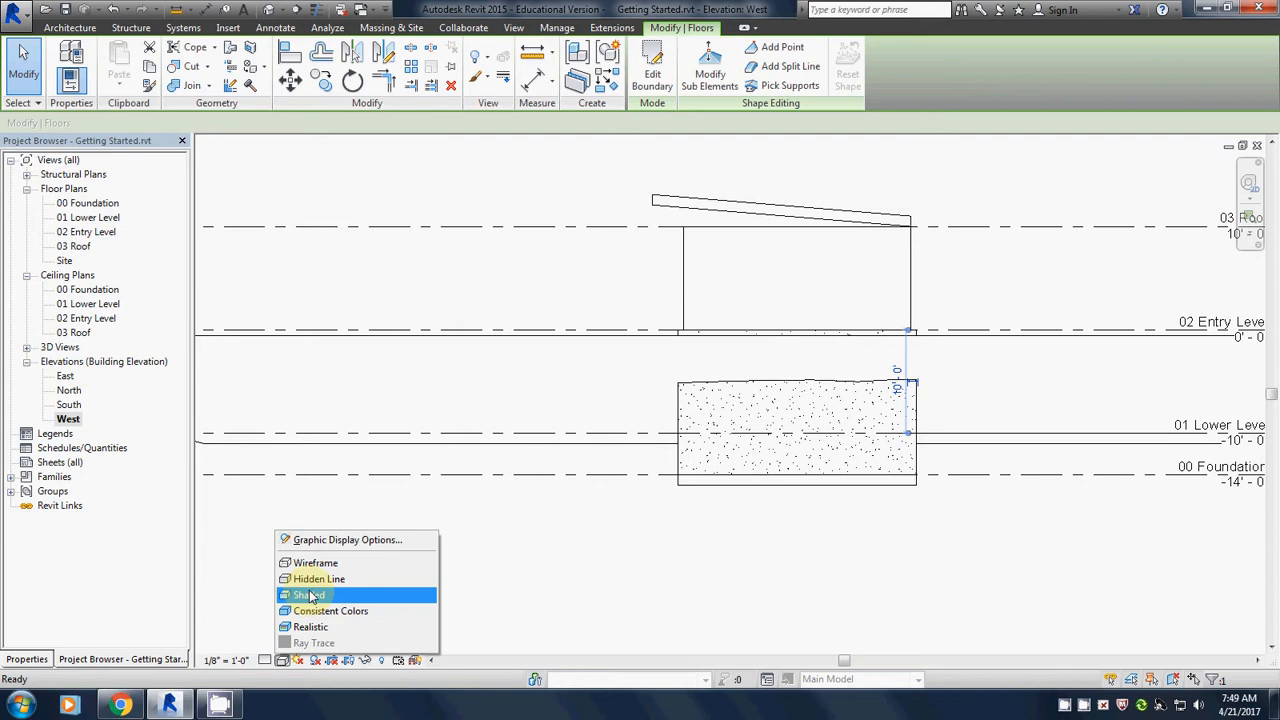
mouse_move(315, 563)
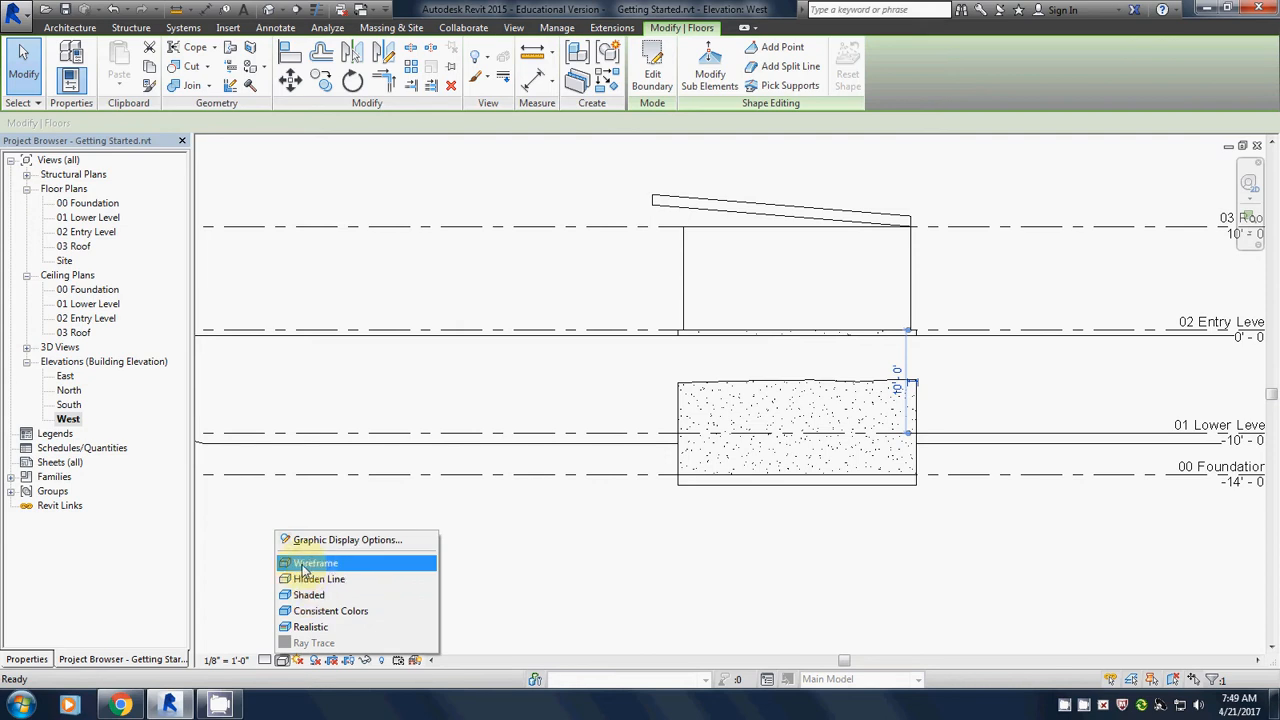
click(316, 563)
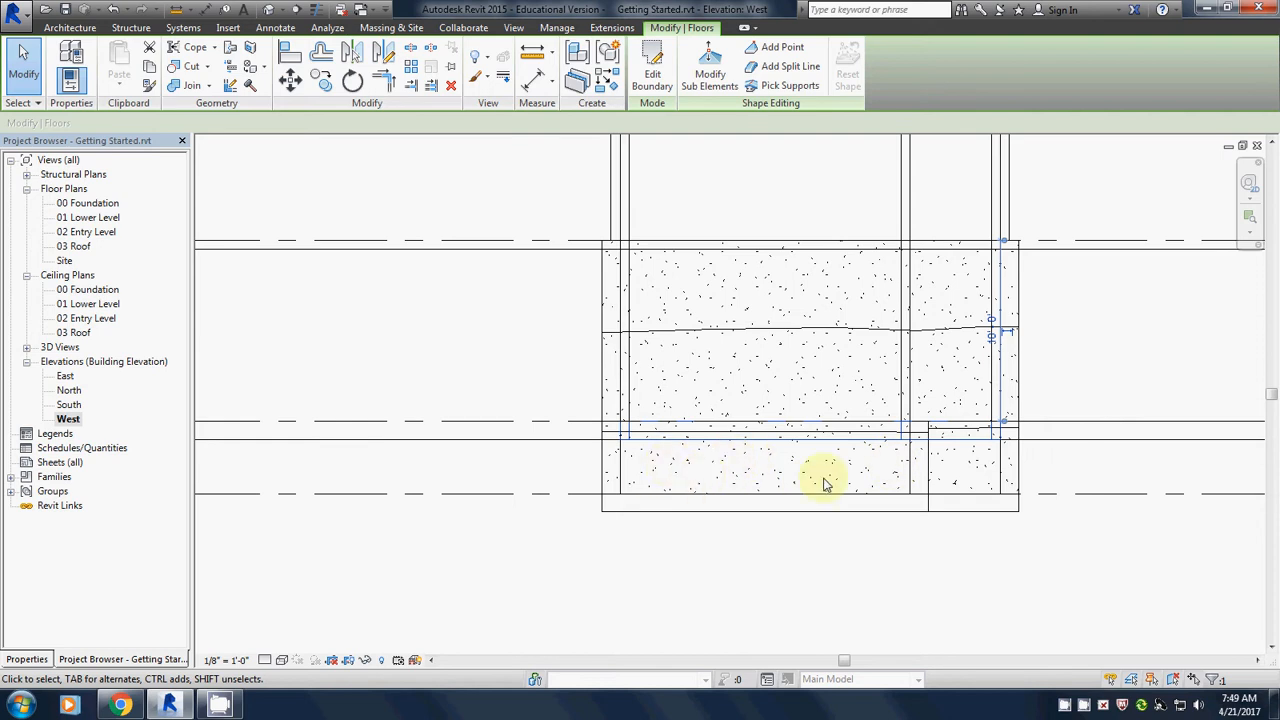
mouse_move(897, 465)
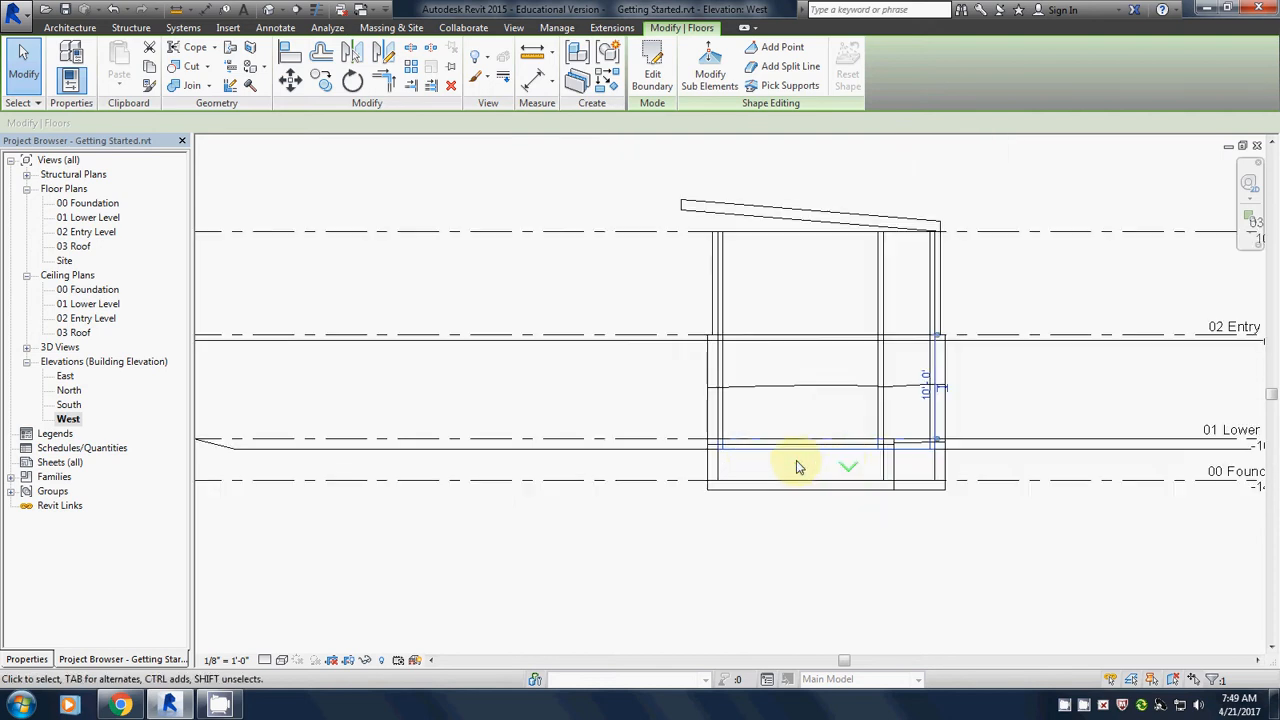
Return to the 01 Lower Level floor plan view
click(825, 450)
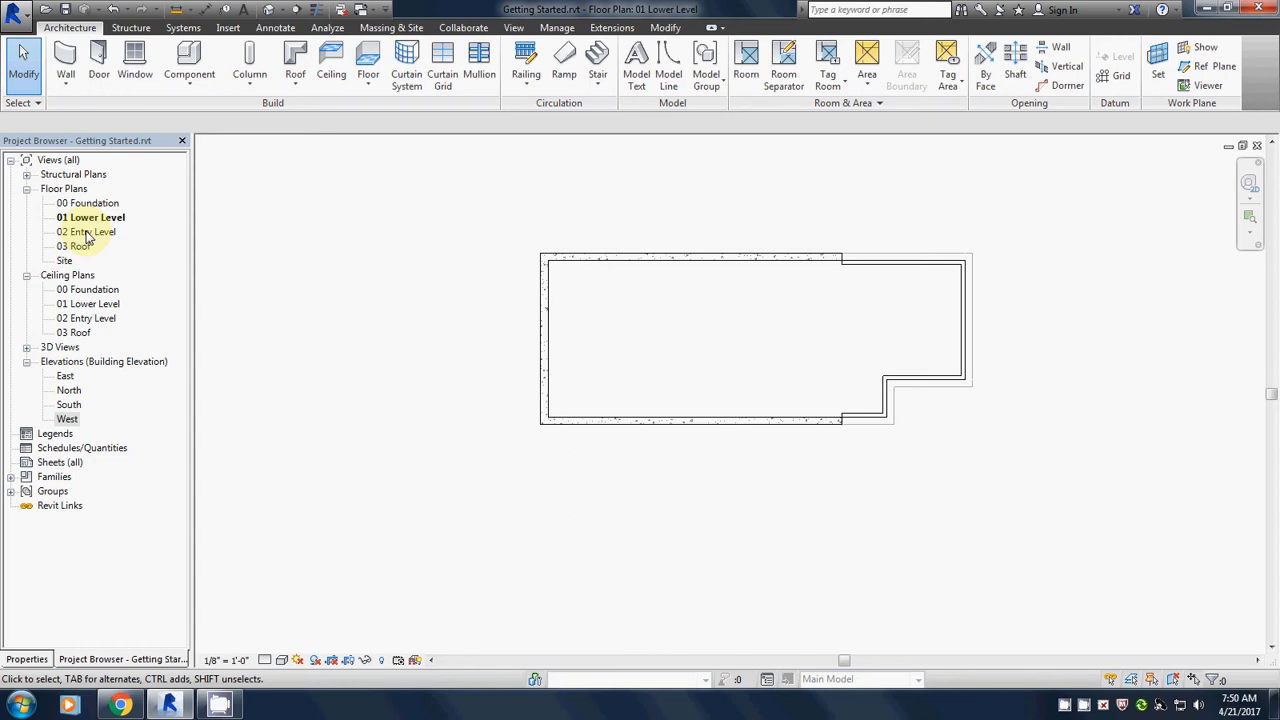
Open the 02 Entry Level floor plan to begin its floor sketch
double_click(92, 231)
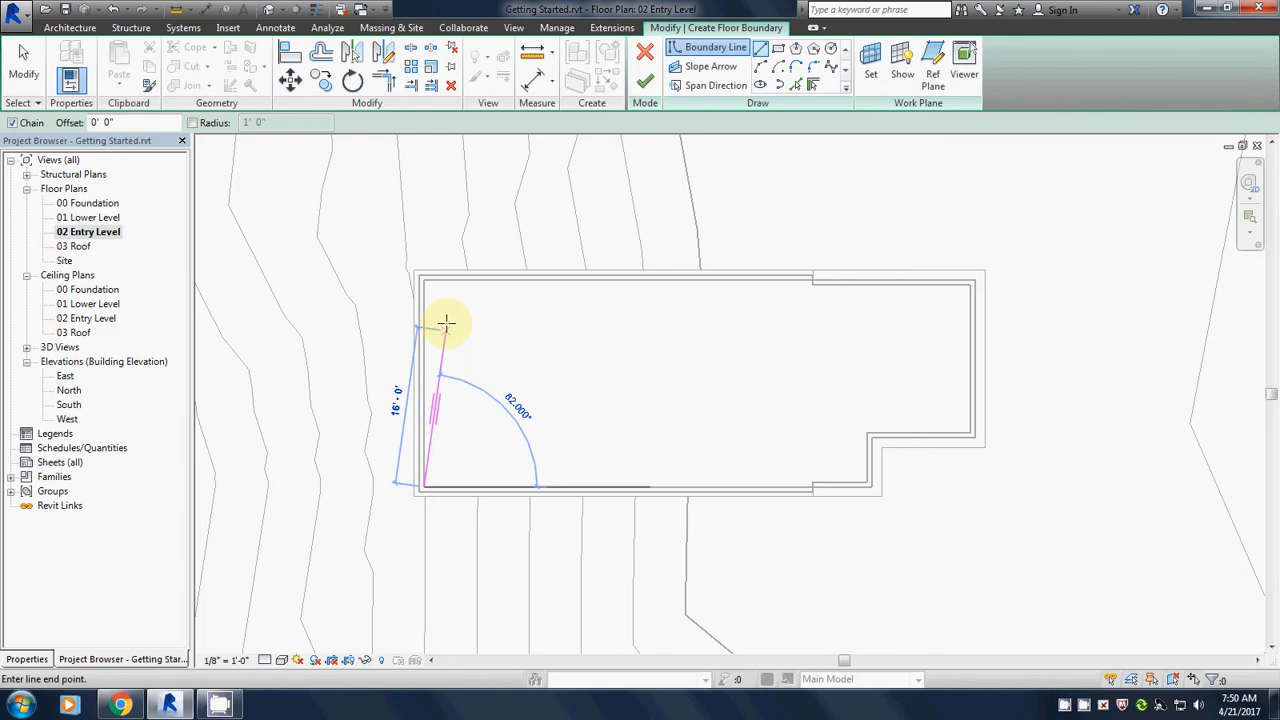
mouse_move(425, 278)
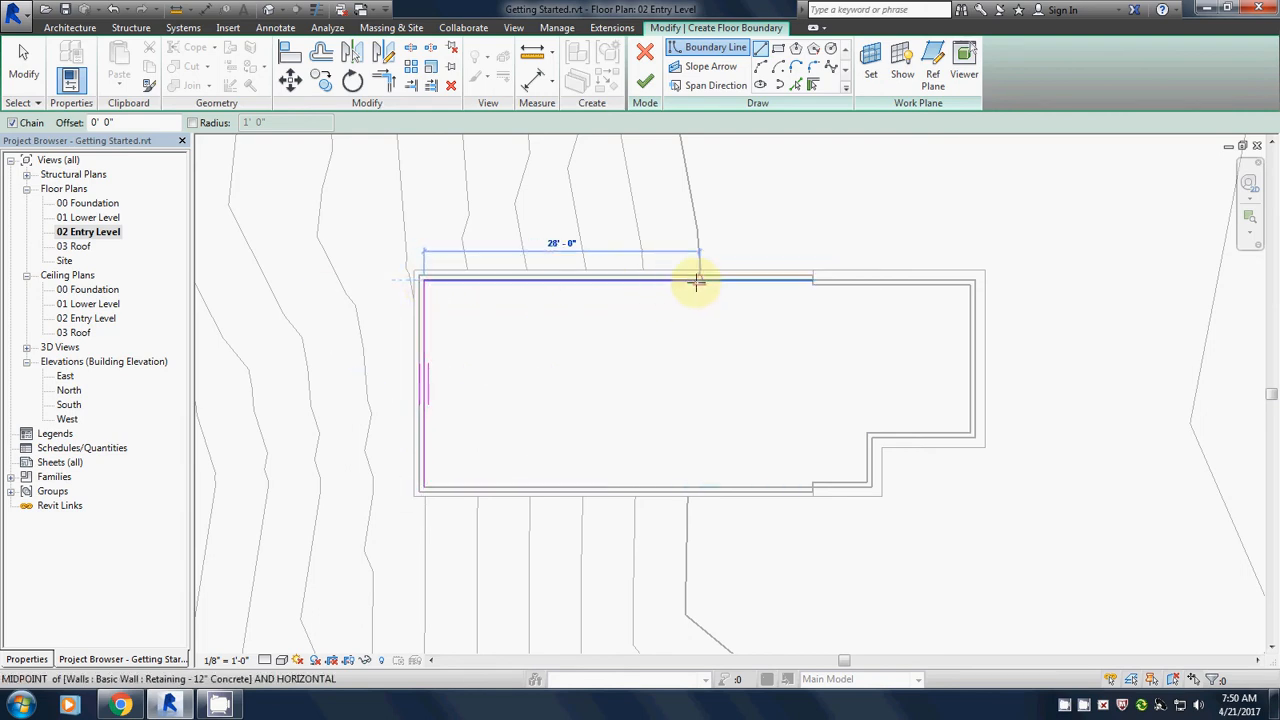
Draw the entry-level boundary lines along the top wall with lengths 36, 16 and 25
drag(695, 282, 755, 278)
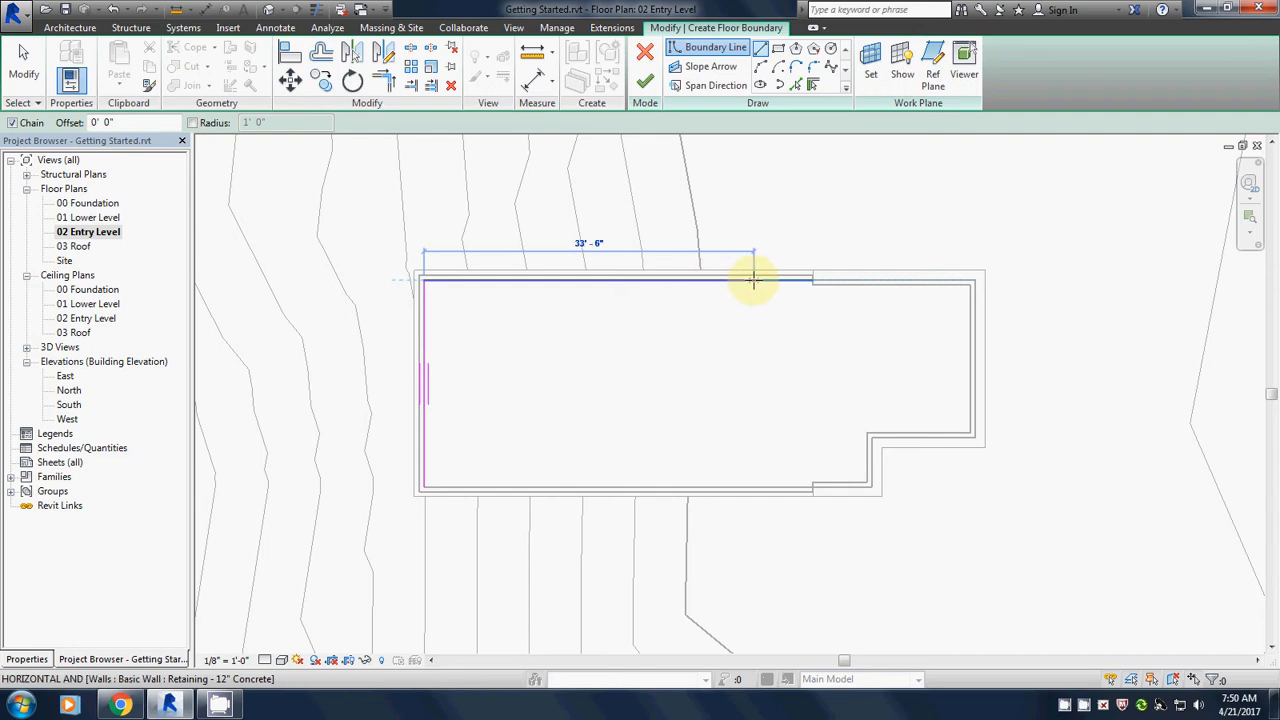
mouse_move(755, 278)
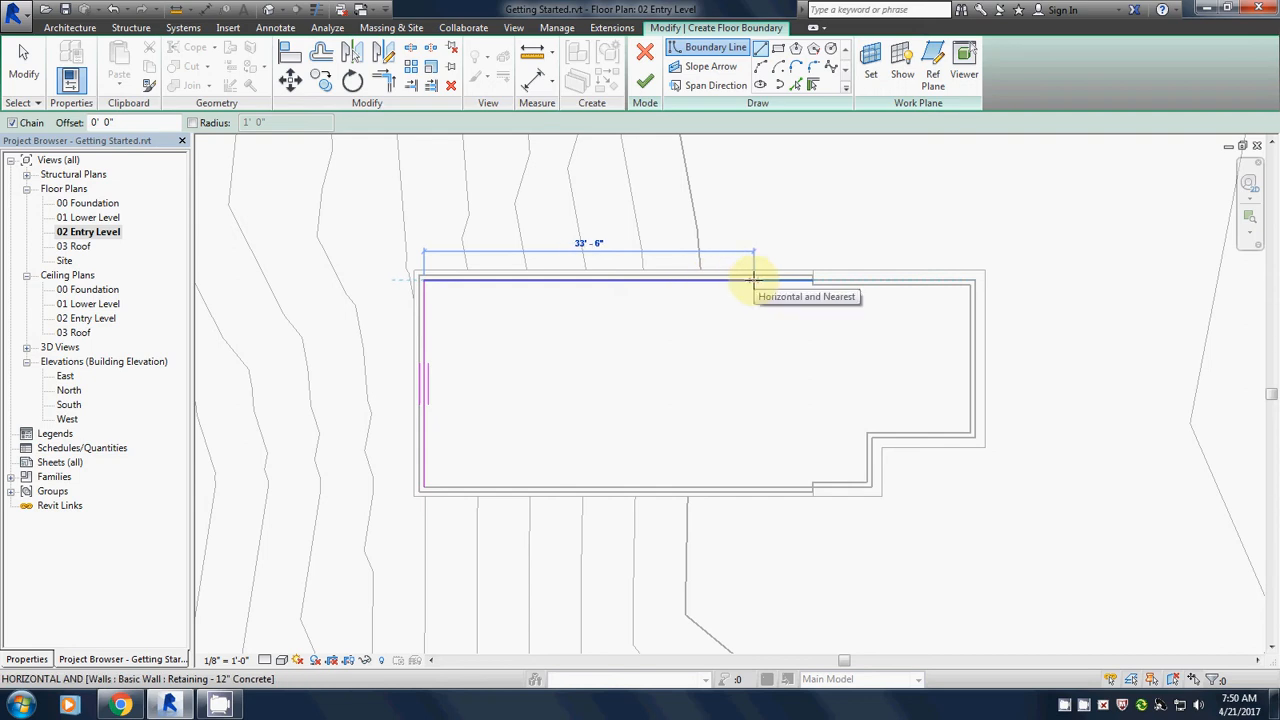
text(36)
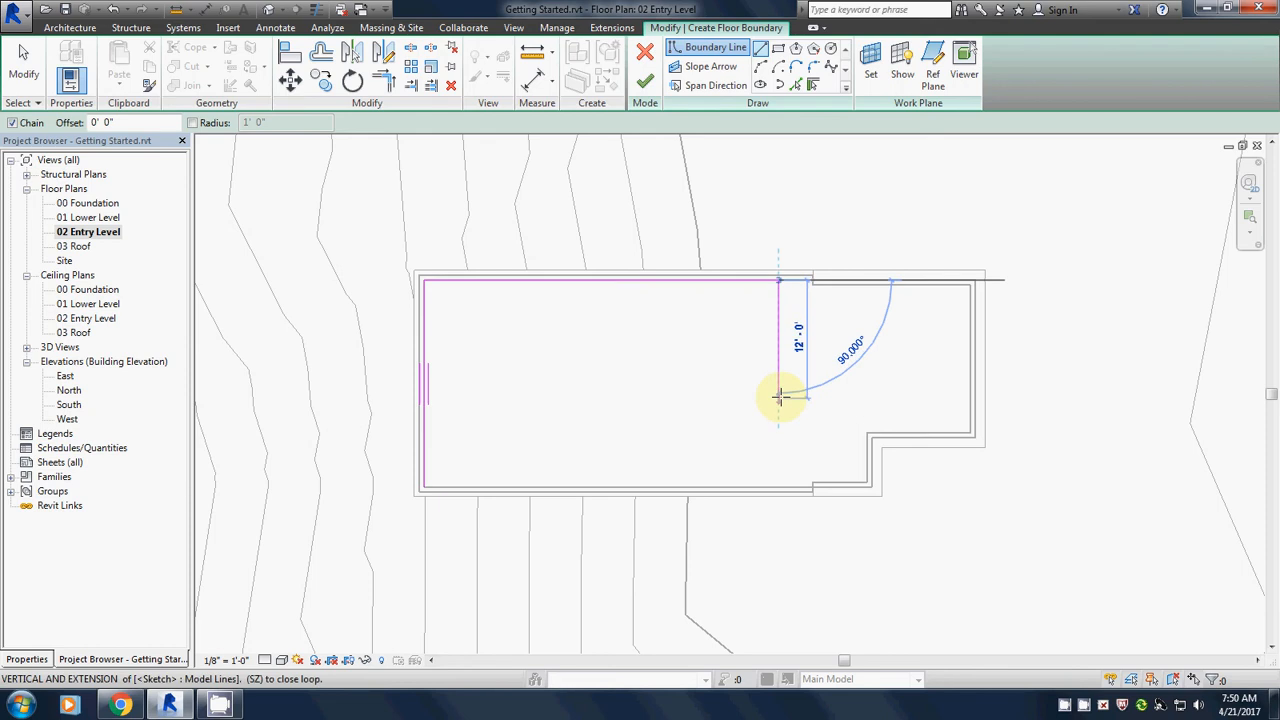
text(16)
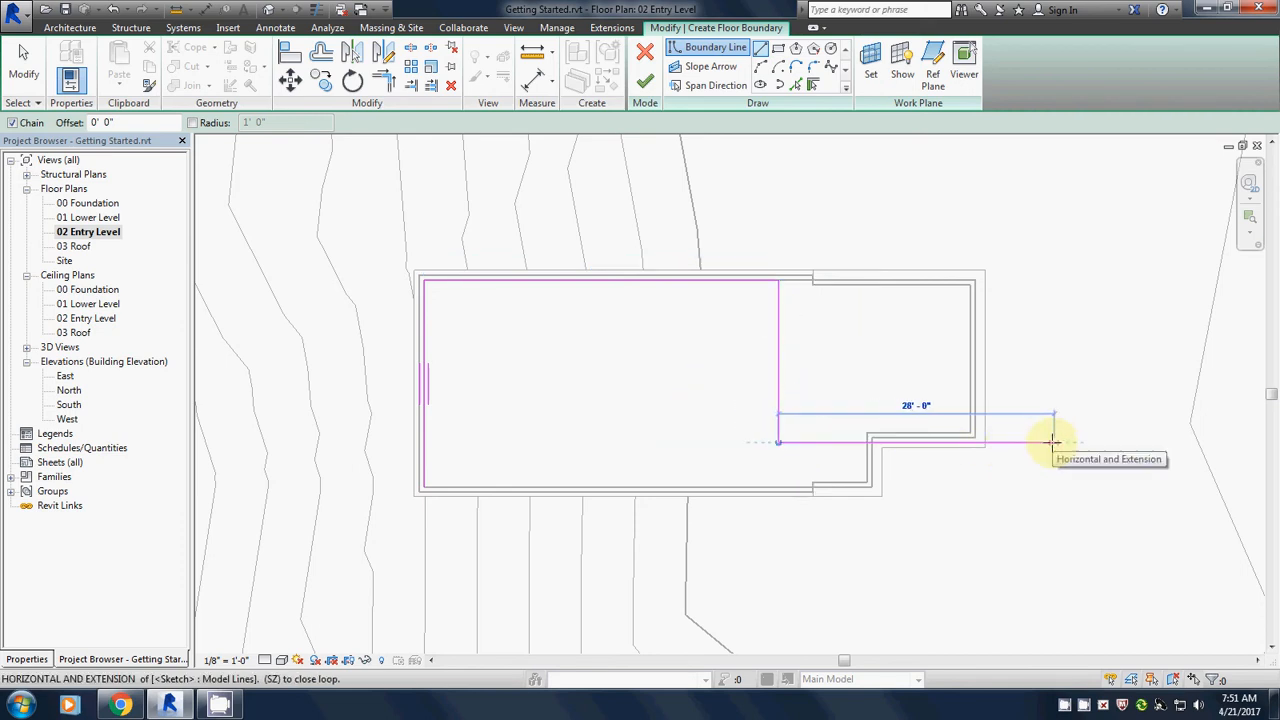
text(25)
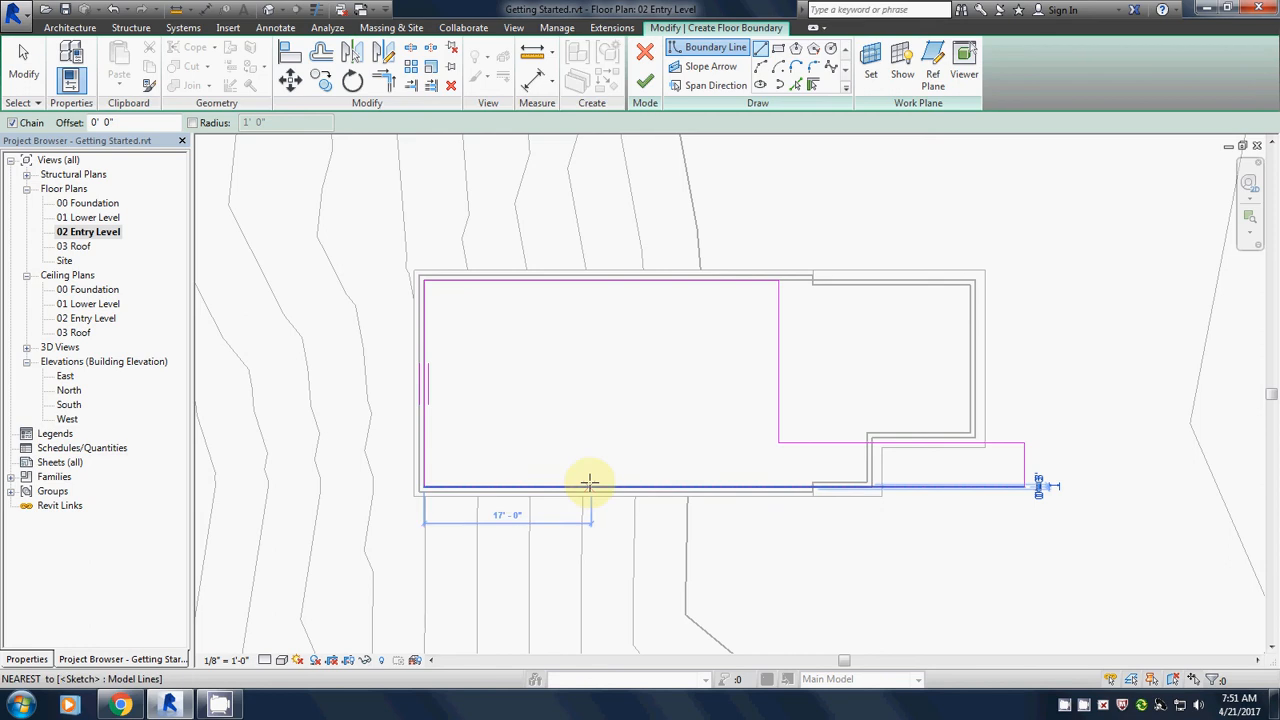
End the boundary line chain and finish the entry-level floor with its balcony
click(645, 82)
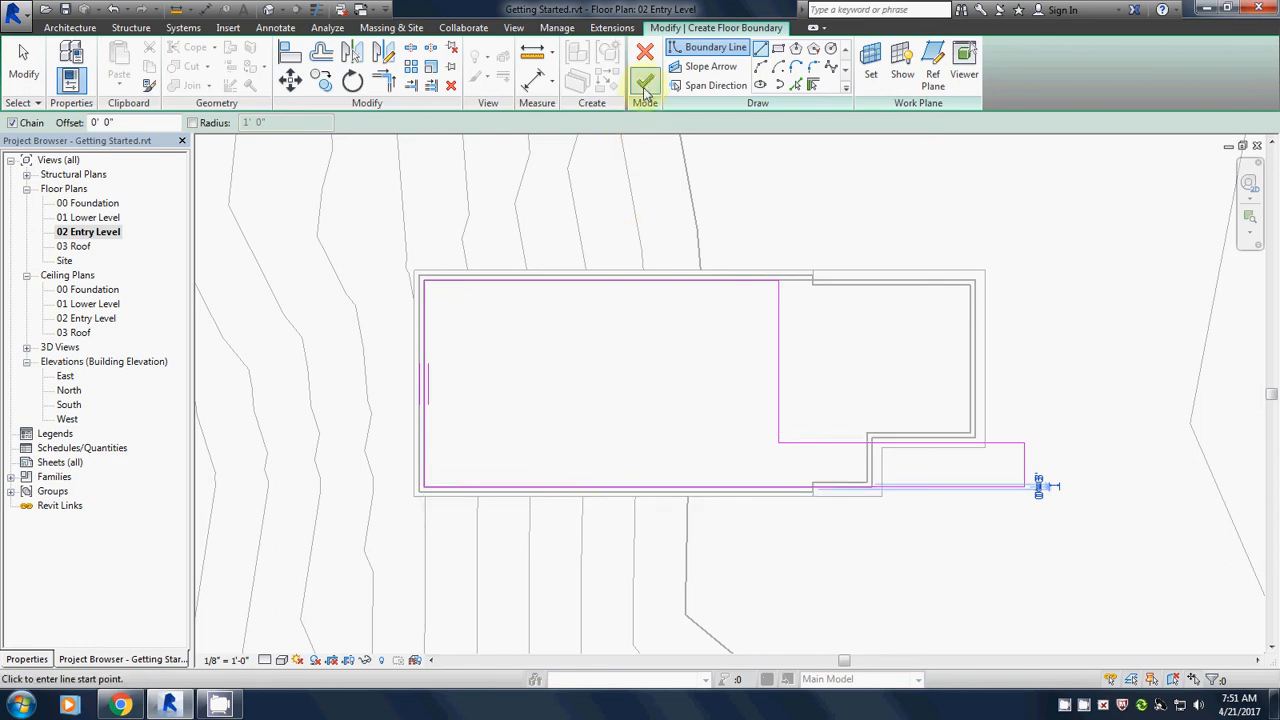
mouse_move(645, 83)
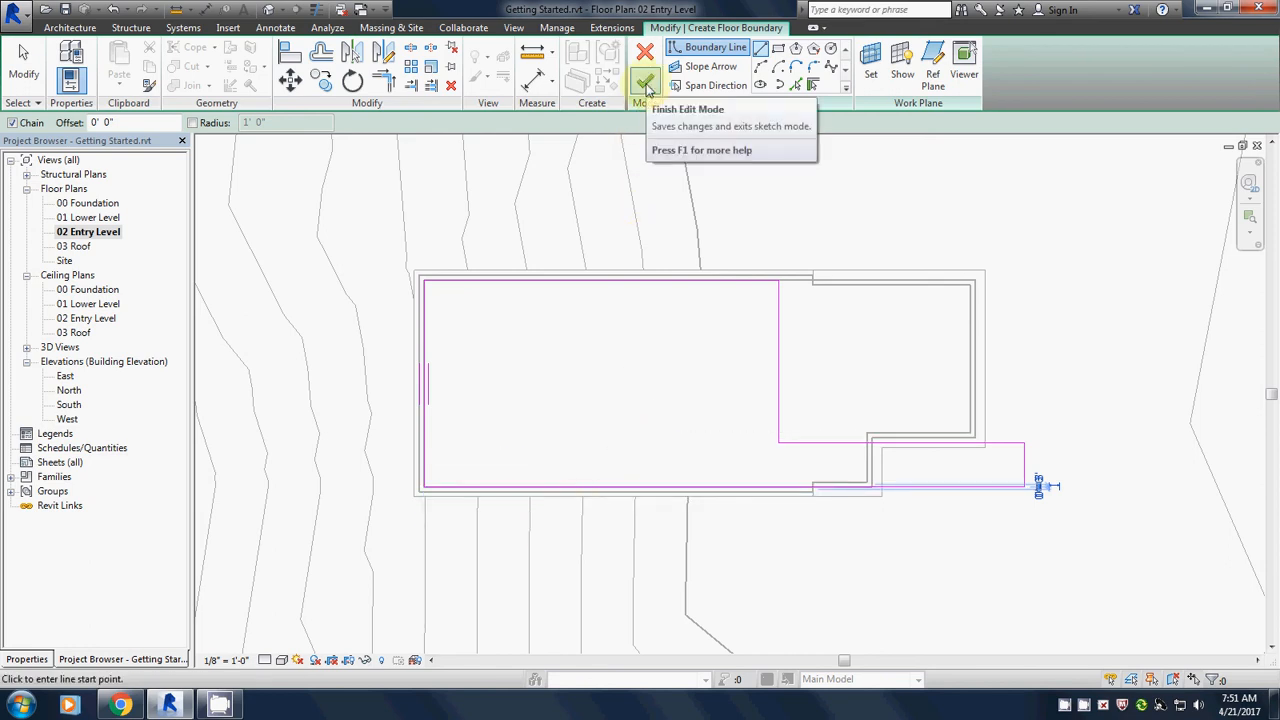
click(645, 83)
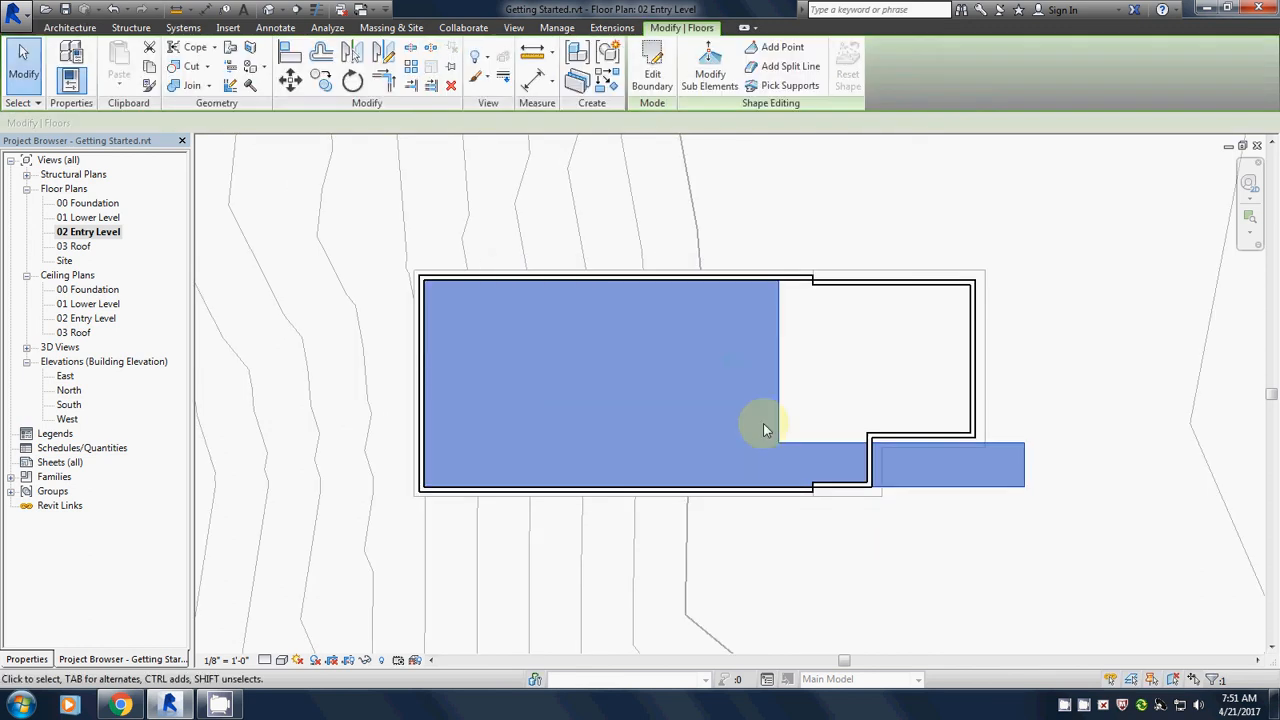
mouse_move(733, 445)
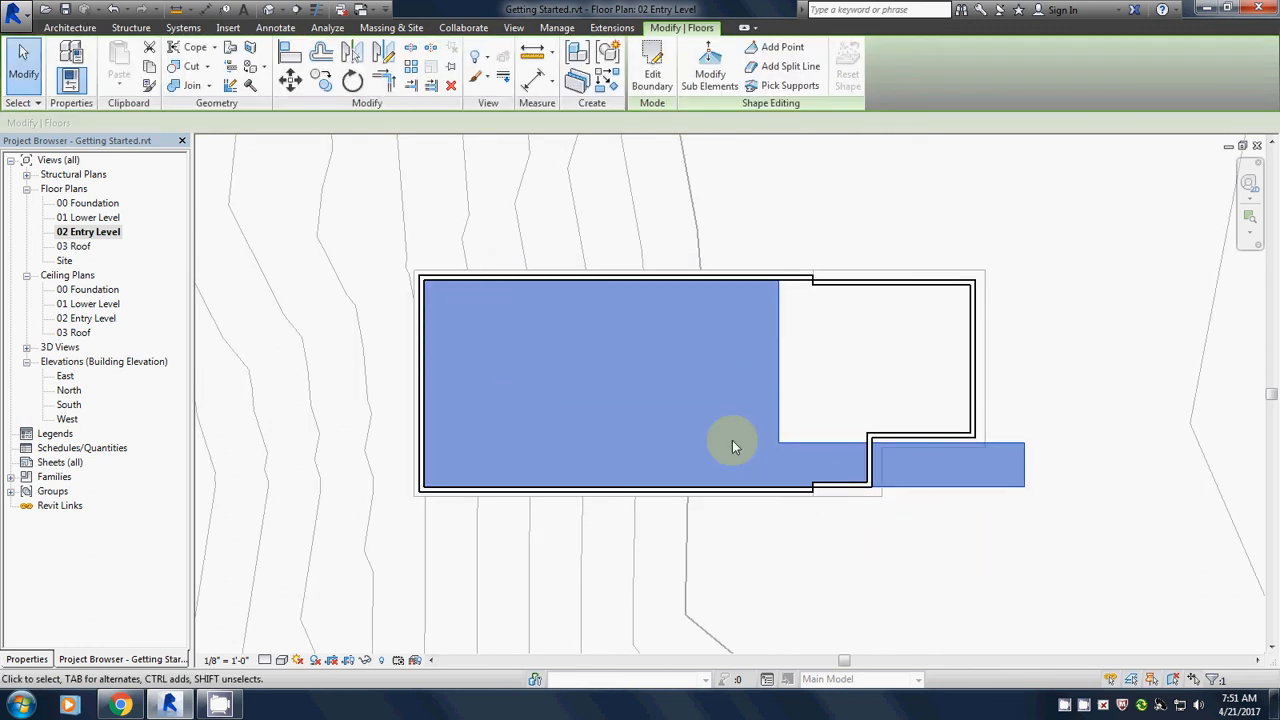
mouse_move(658, 432)
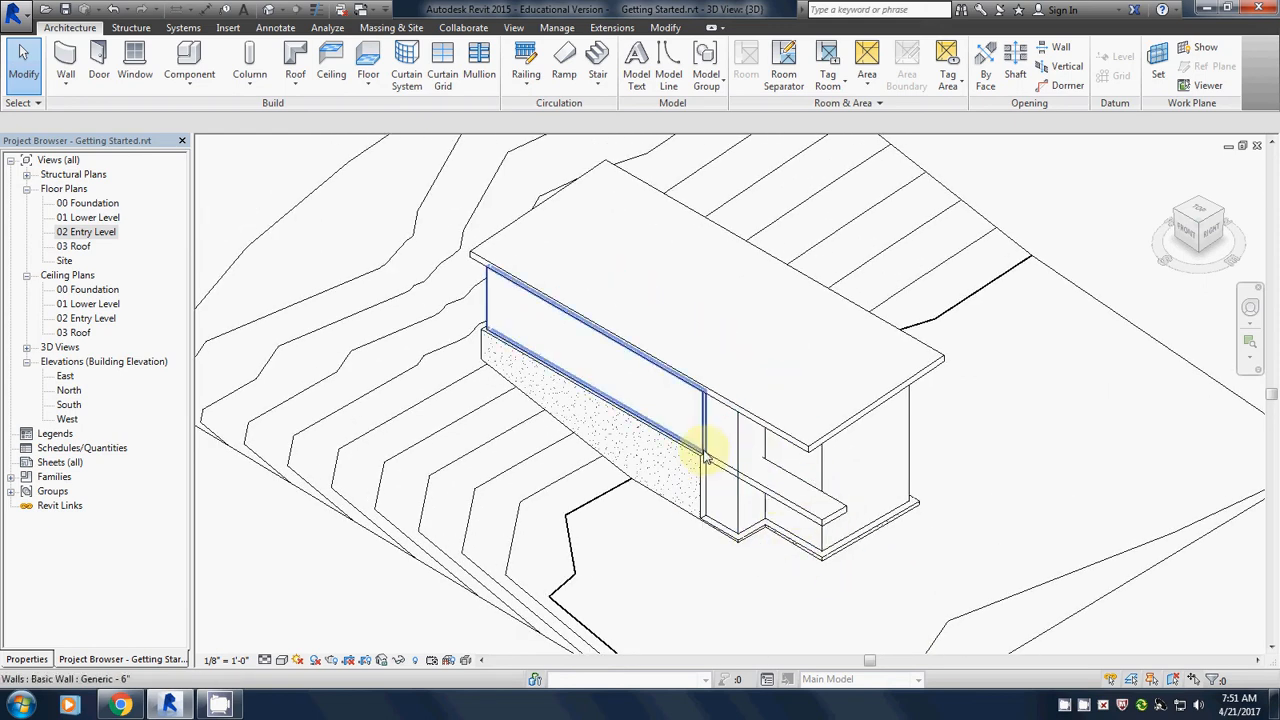
Select the new entry-level floor and balcony in the 3D view
click(805, 485)
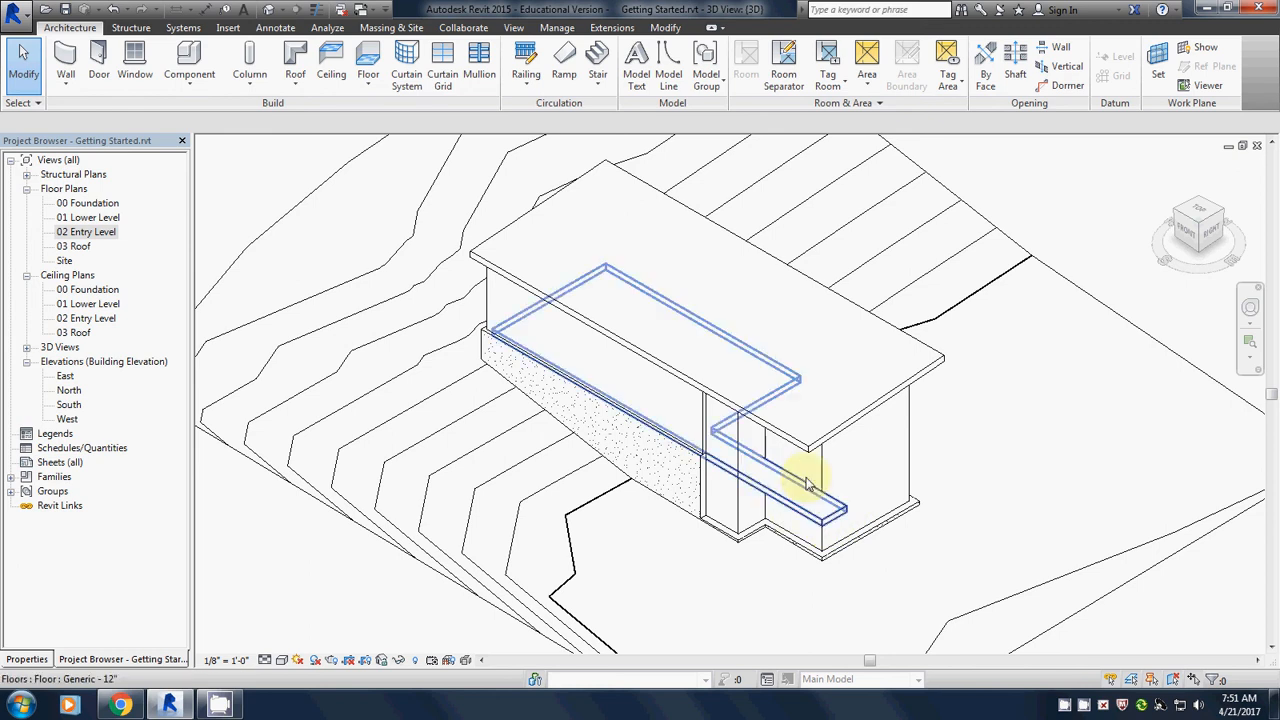